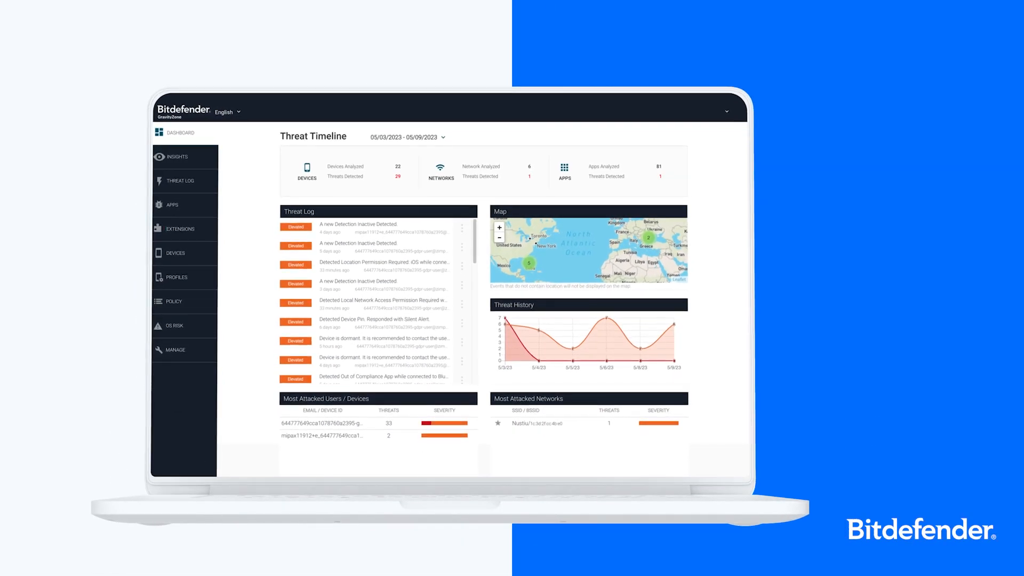
Scroll the GravityZone dashboard past the threat log and charts to the Metrics section.
{"action": "scroll", "scroll_direction": "down", "scroll_amount": 3}
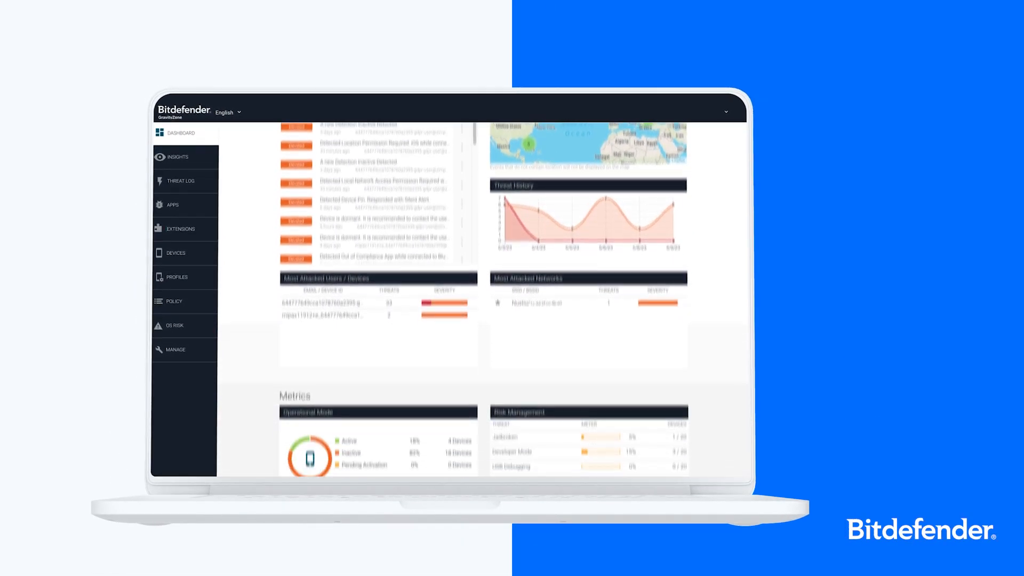
{"action": "scroll", "scroll_direction": "down", "scroll_amount": 3}
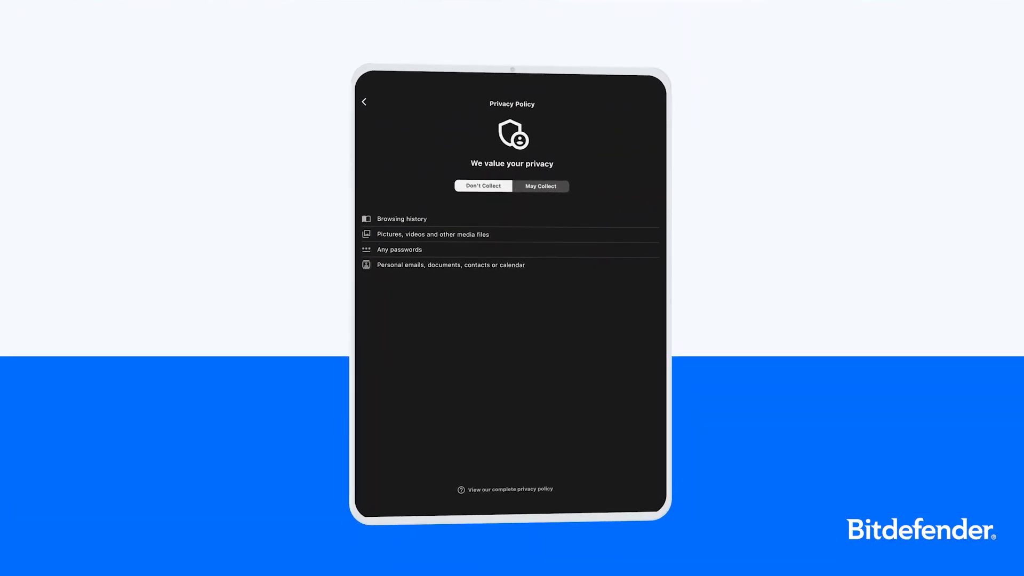
Switch the privacy policy to the May Collect list, showing device model and installed apps.
{"action": "left_click", "coordinate": [482, 185]}
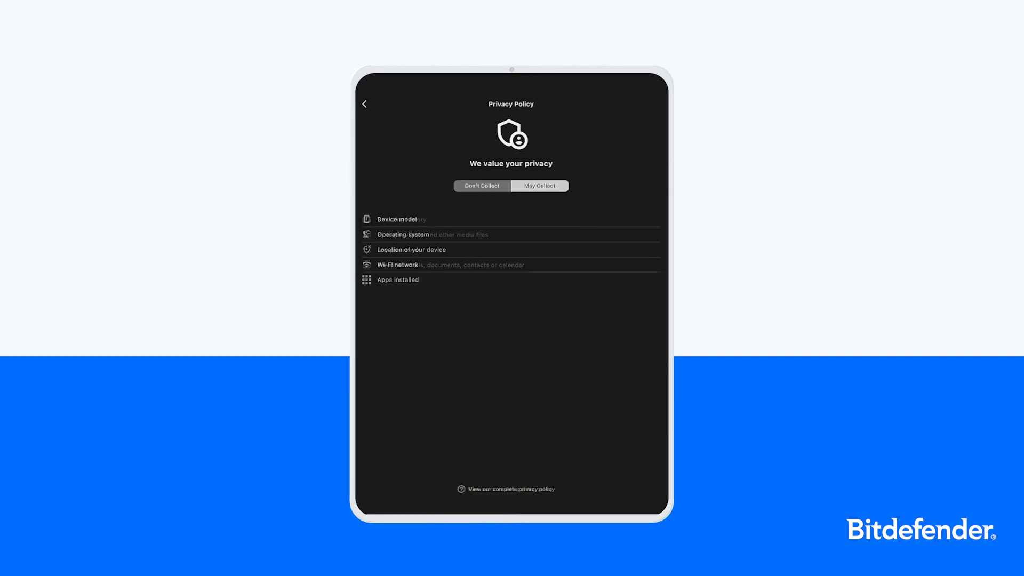